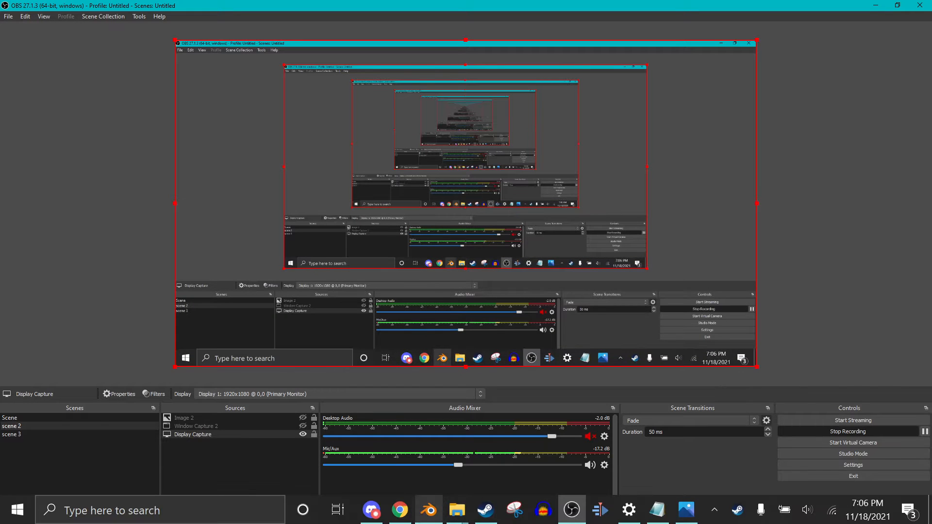
# Bring the Blender window with the rigged character forward from the taskbar
pyautogui.click(427, 509)
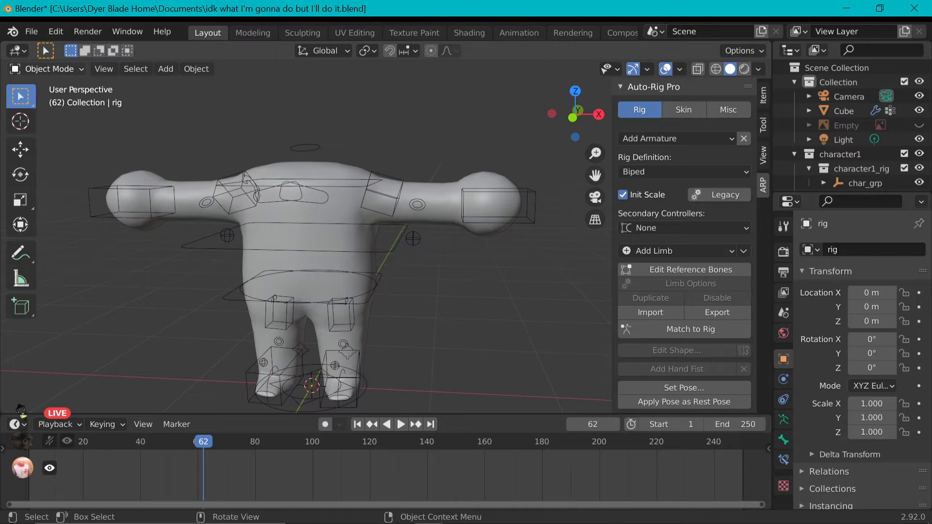
# Enter Pose Mode on the rig and begin rotating the right foot controller
pyautogui.click(47, 68)
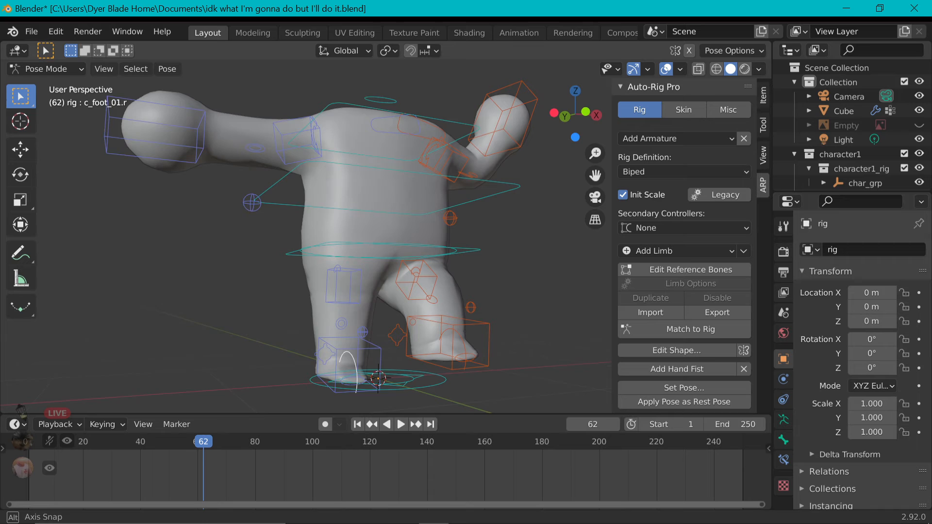
pyautogui.press('r')
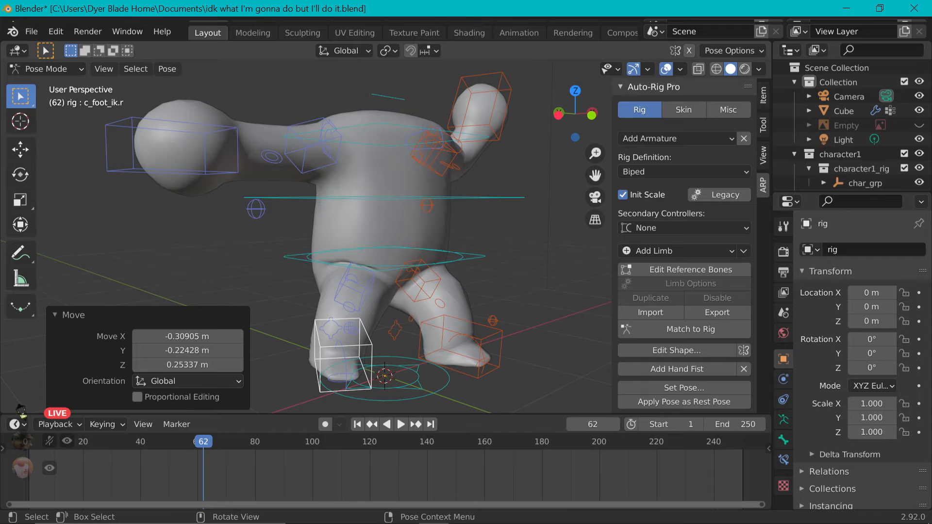
# Reposition c_foot_ik.r lower beneath the body and reach for the interaction mode list
pyautogui.click(46, 68)
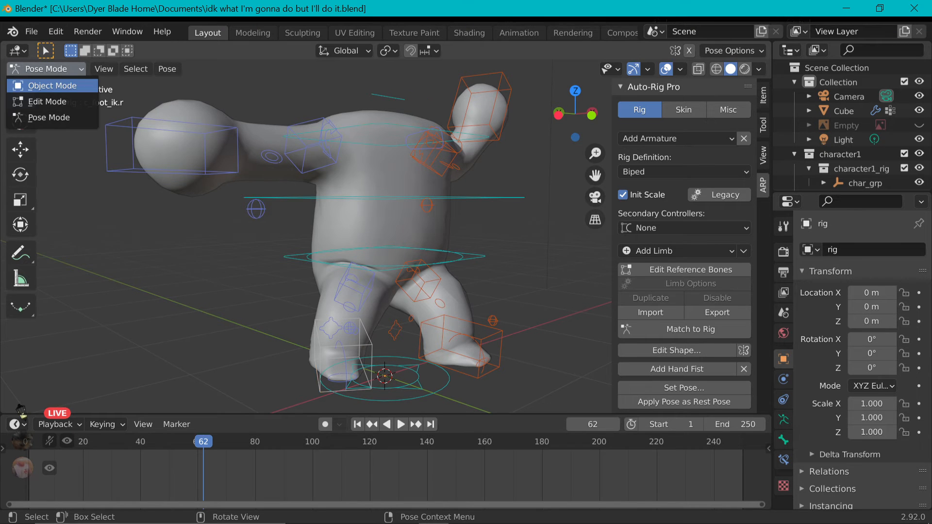
# Return to Object Mode and set the Cube mesh's Remesh modifier to Voxel mode
pyautogui.click(52, 85)
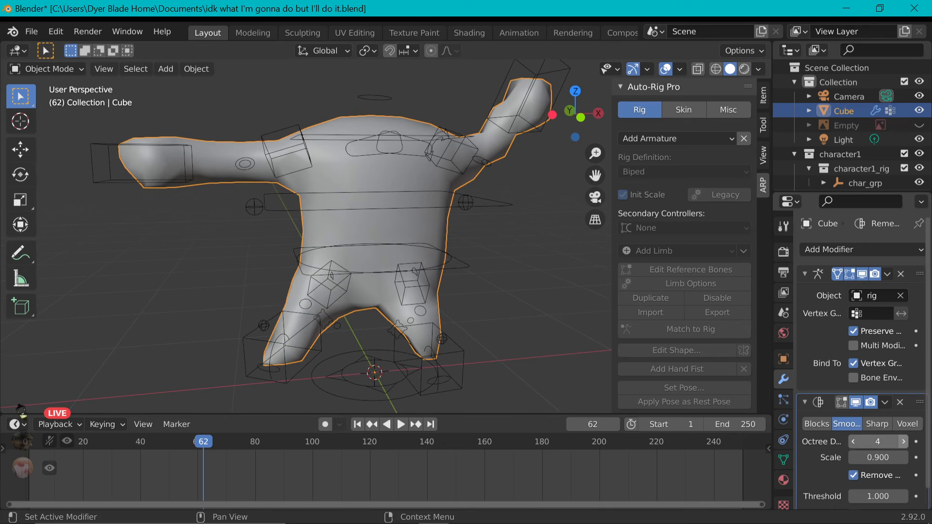
pyautogui.click(907, 425)
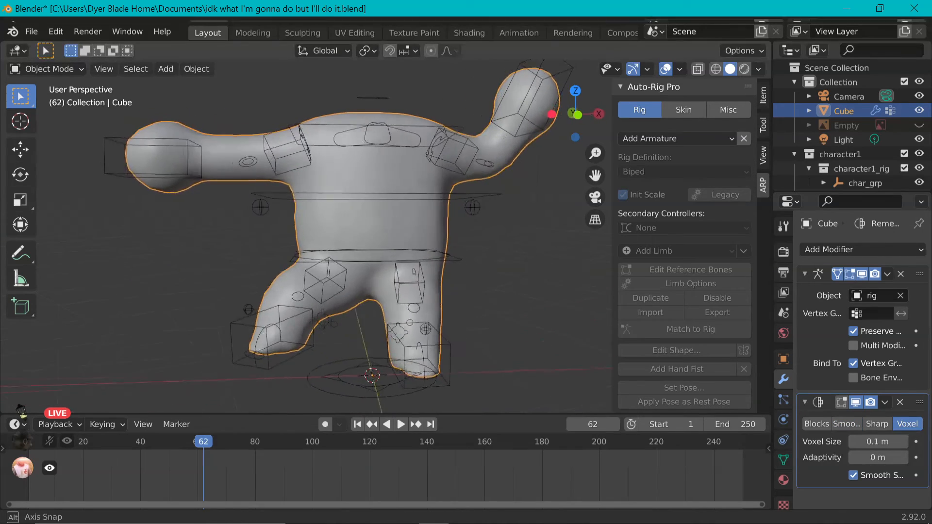